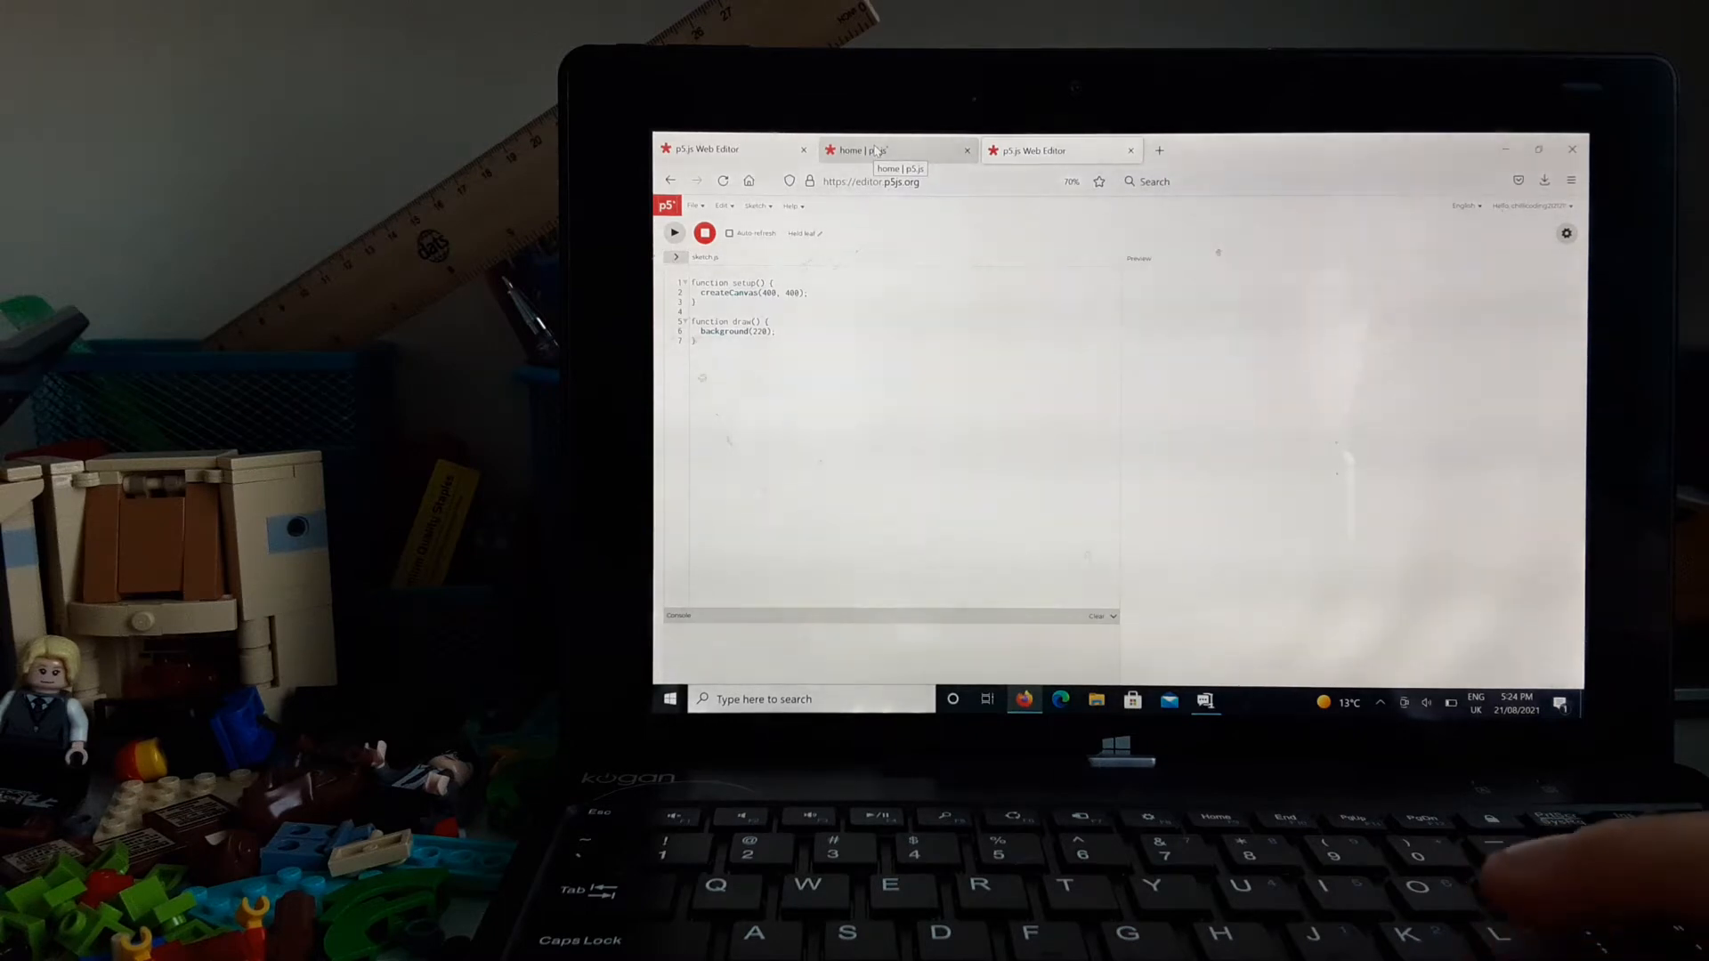
- Switch from the Web Editor tab to the p5.js home page tab
{"action": "left_click", "coordinate": [888, 149]}
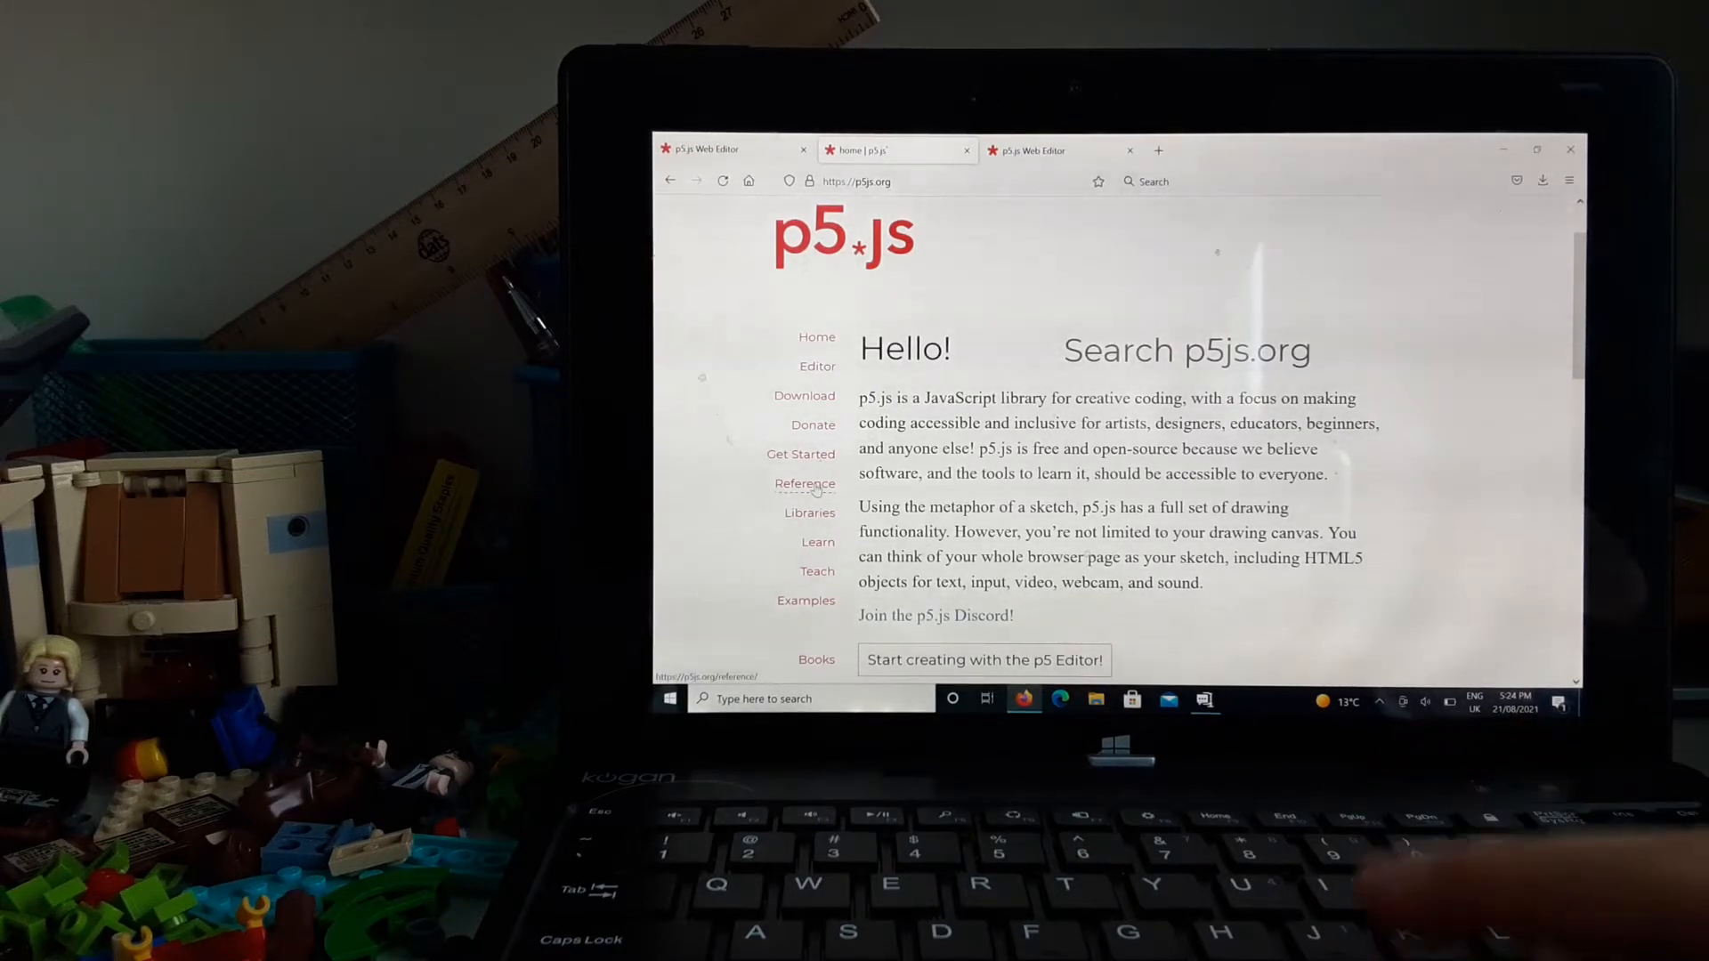
- Browse the Reference index, read the line() entry's syntax and parameters, and return to the index
{"action": "left_click", "coordinate": [805, 483]}
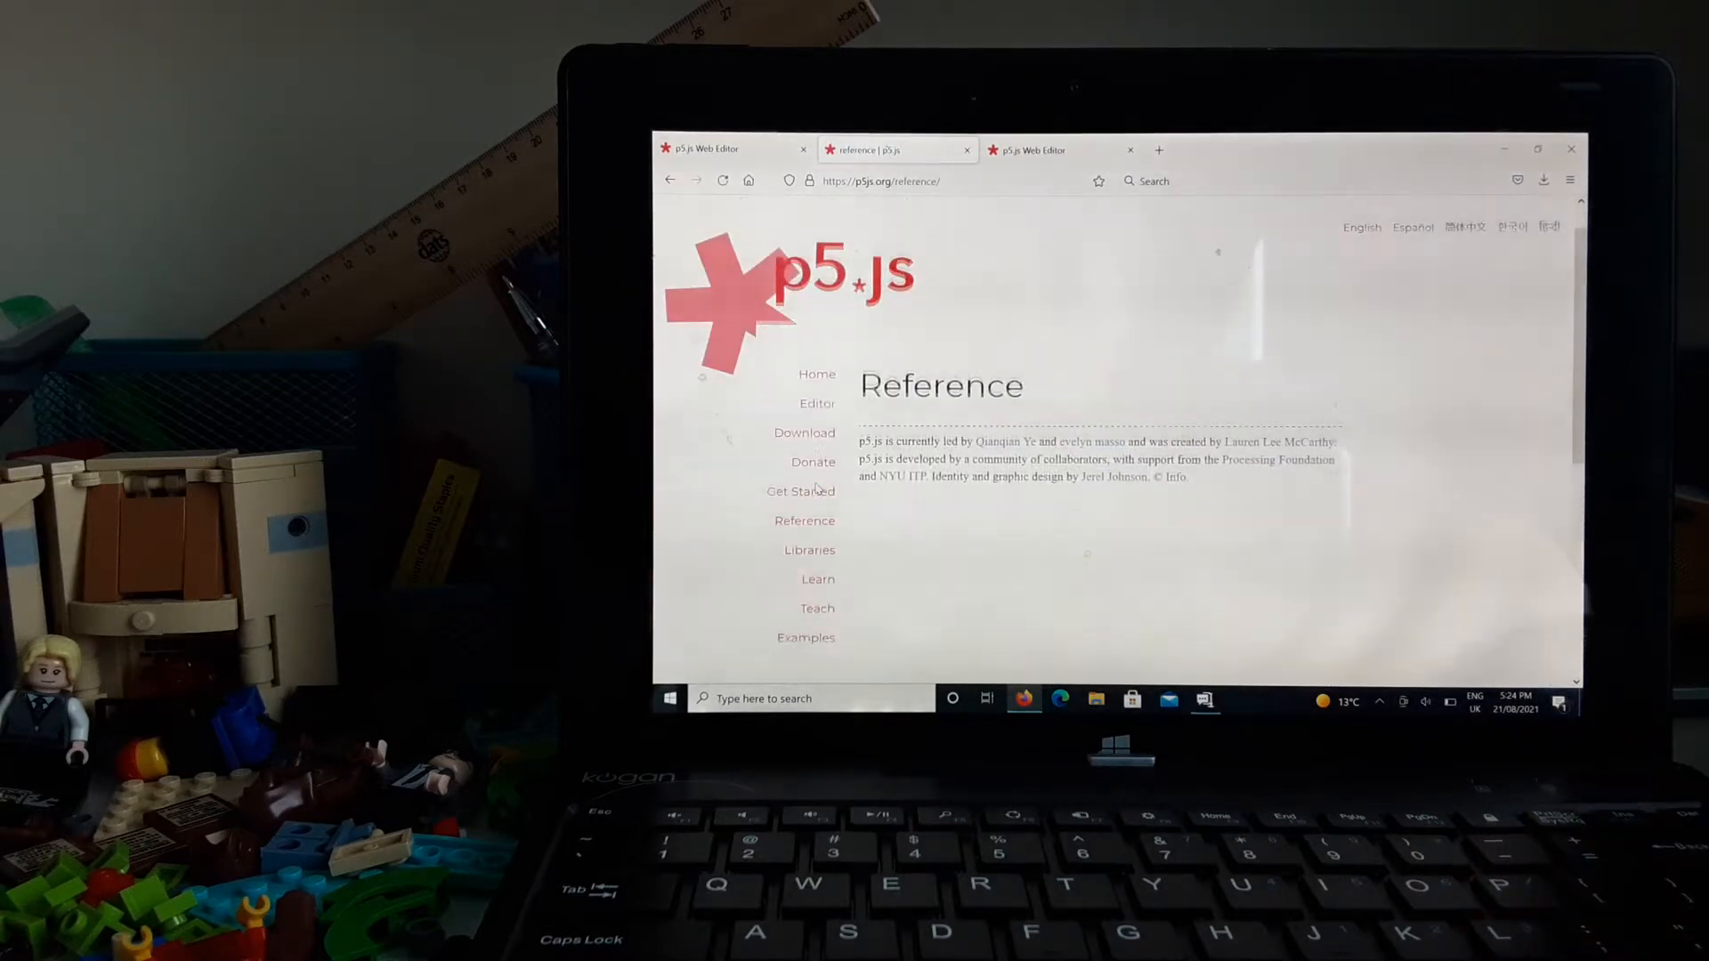
{"action": "scroll", "scroll_direction": "down", "scroll_amount": 3}
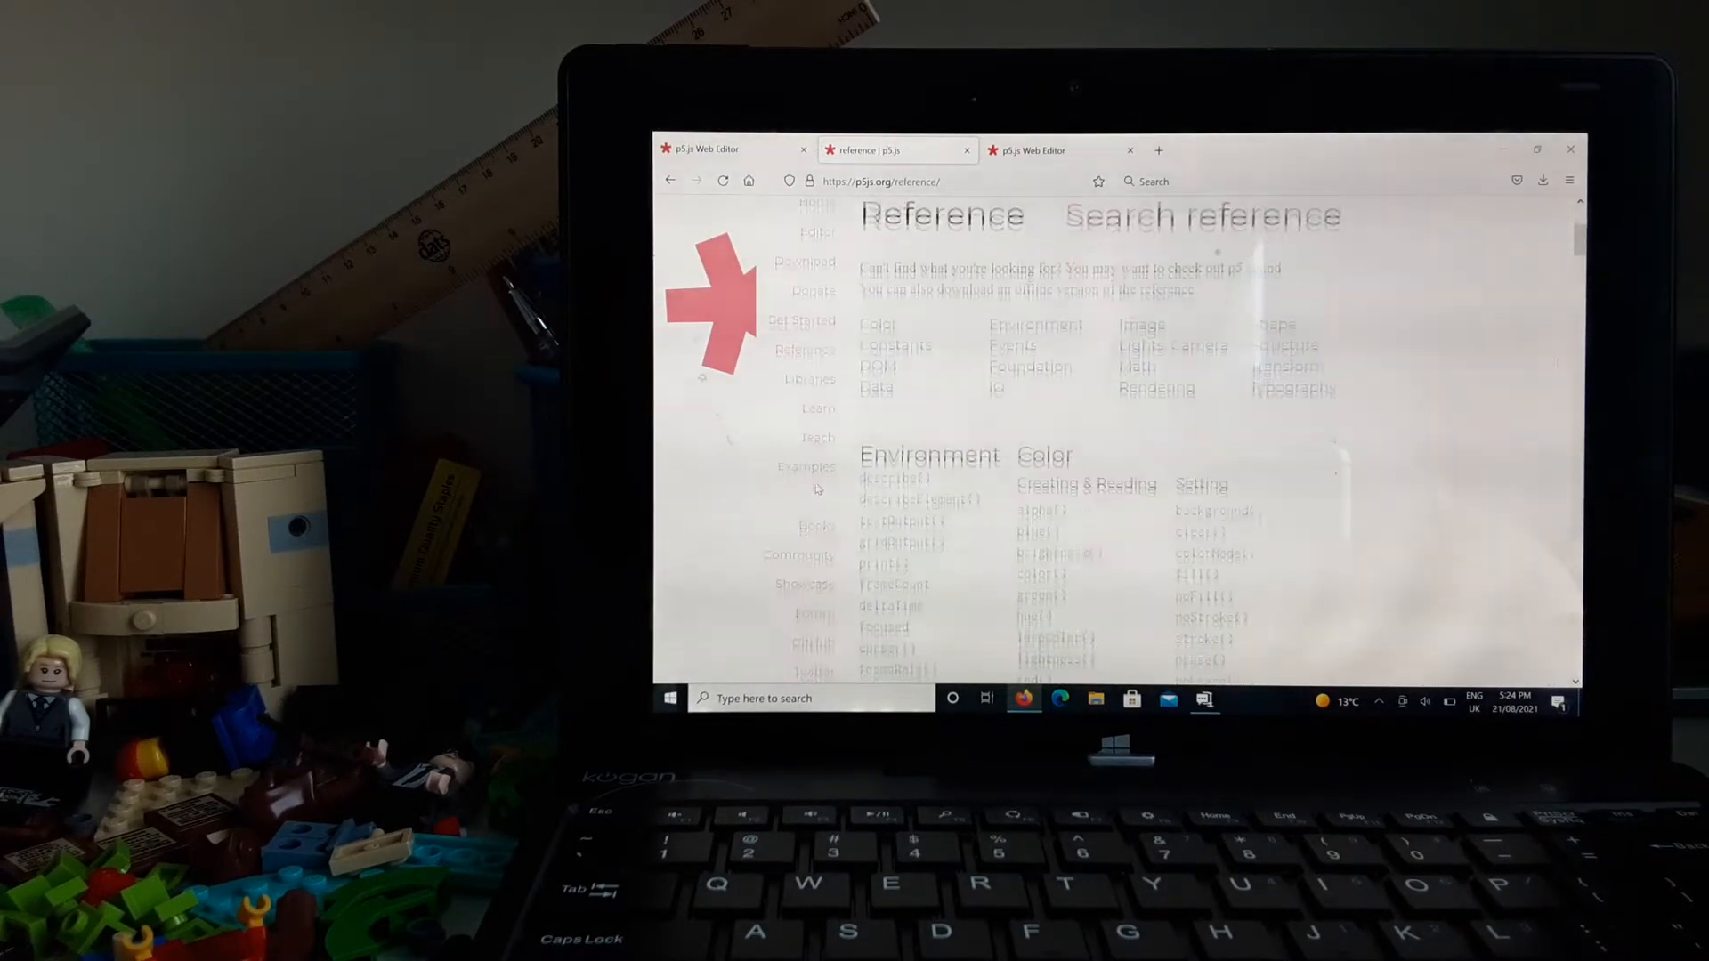
{"action": "scroll", "scroll_direction": "down", "scroll_amount": 3}
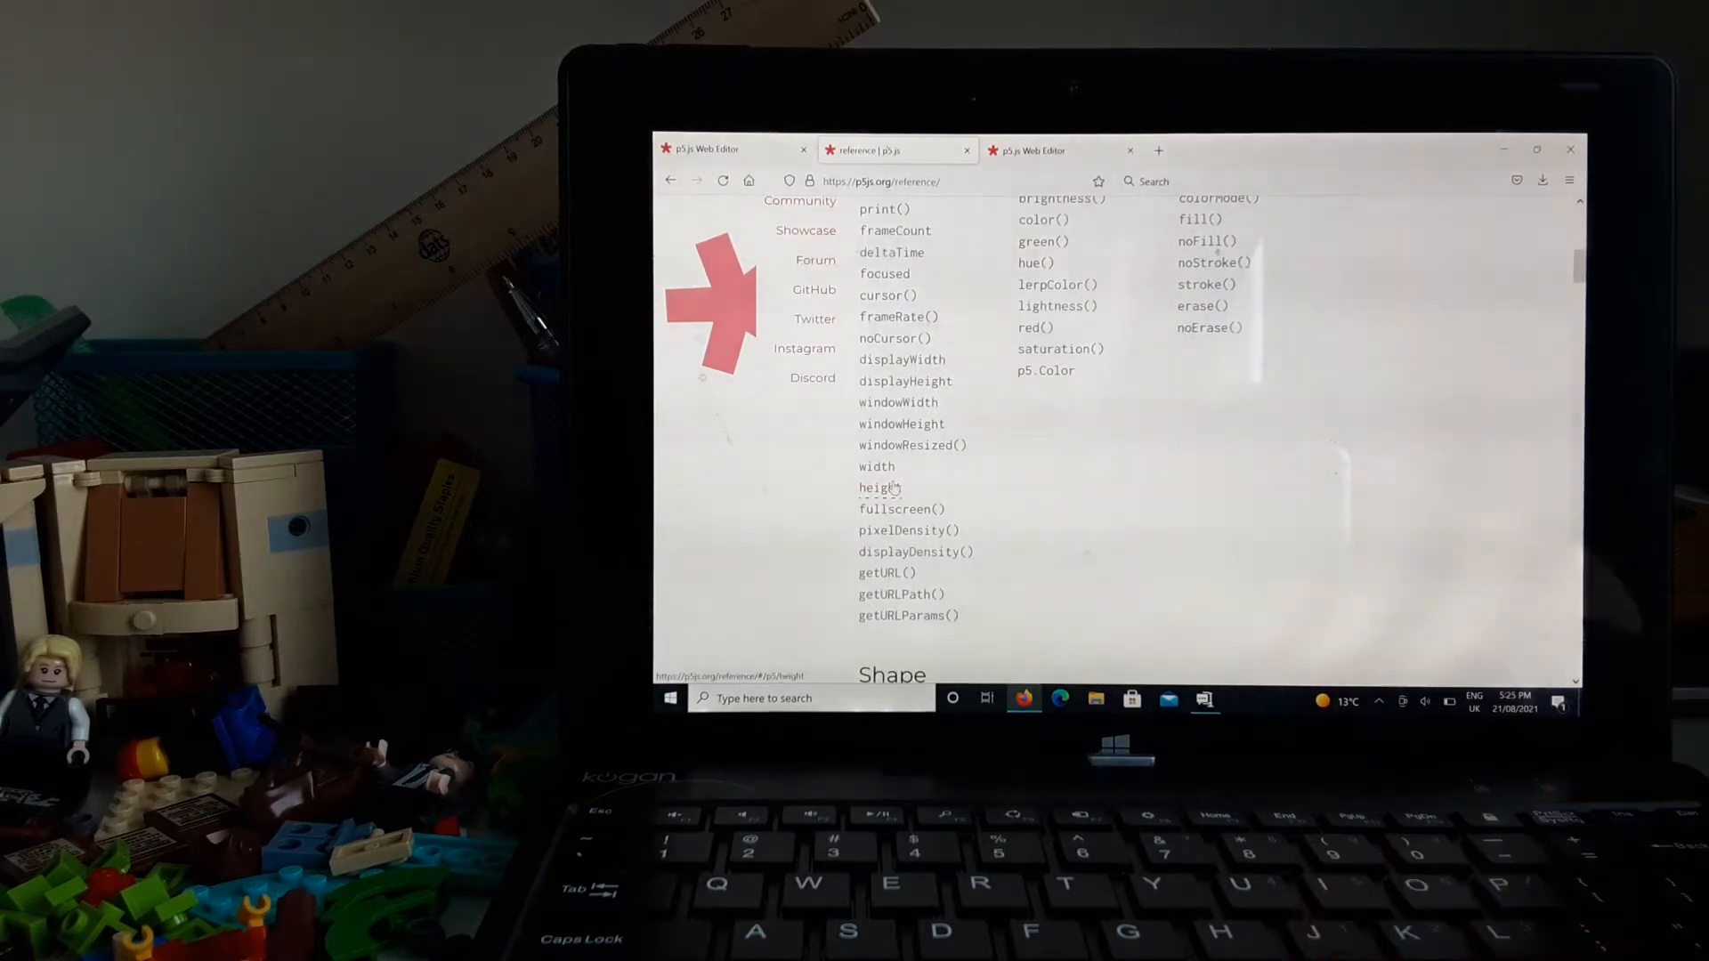
{"action": "scroll", "scroll_direction": "down", "scroll_amount": 3}
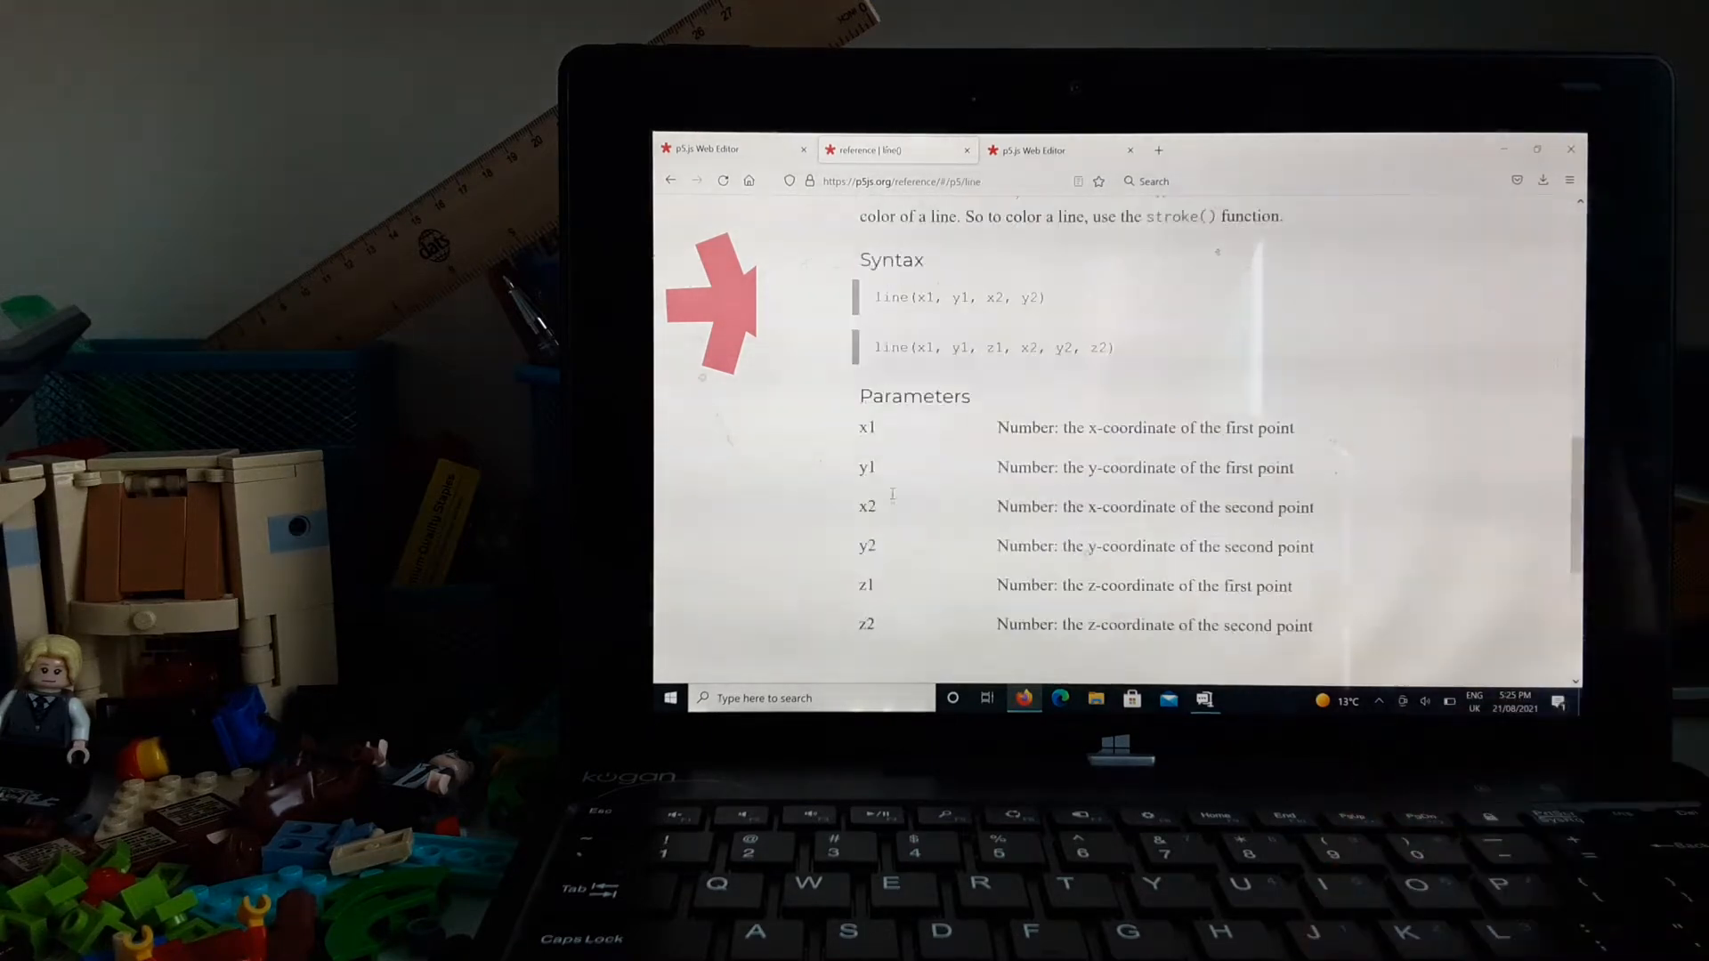
{"action": "scroll", "scroll_direction": "up", "scroll_amount": 3}
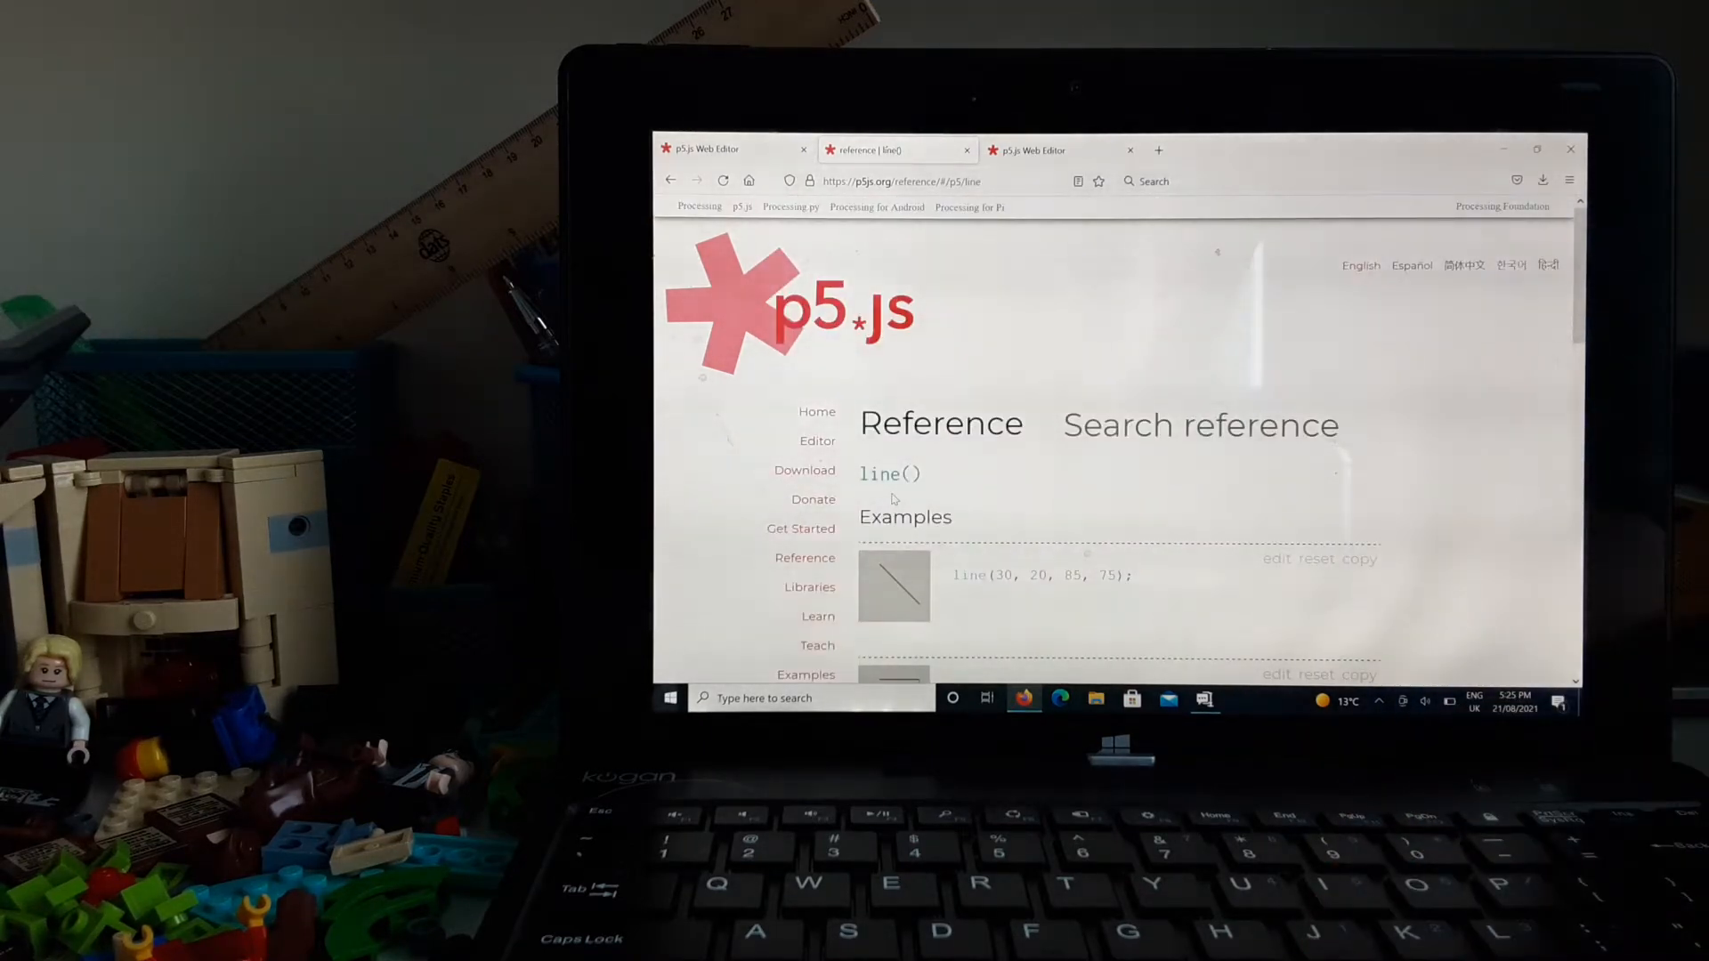
{"action": "scroll", "scroll_direction": "down", "scroll_amount": 3}
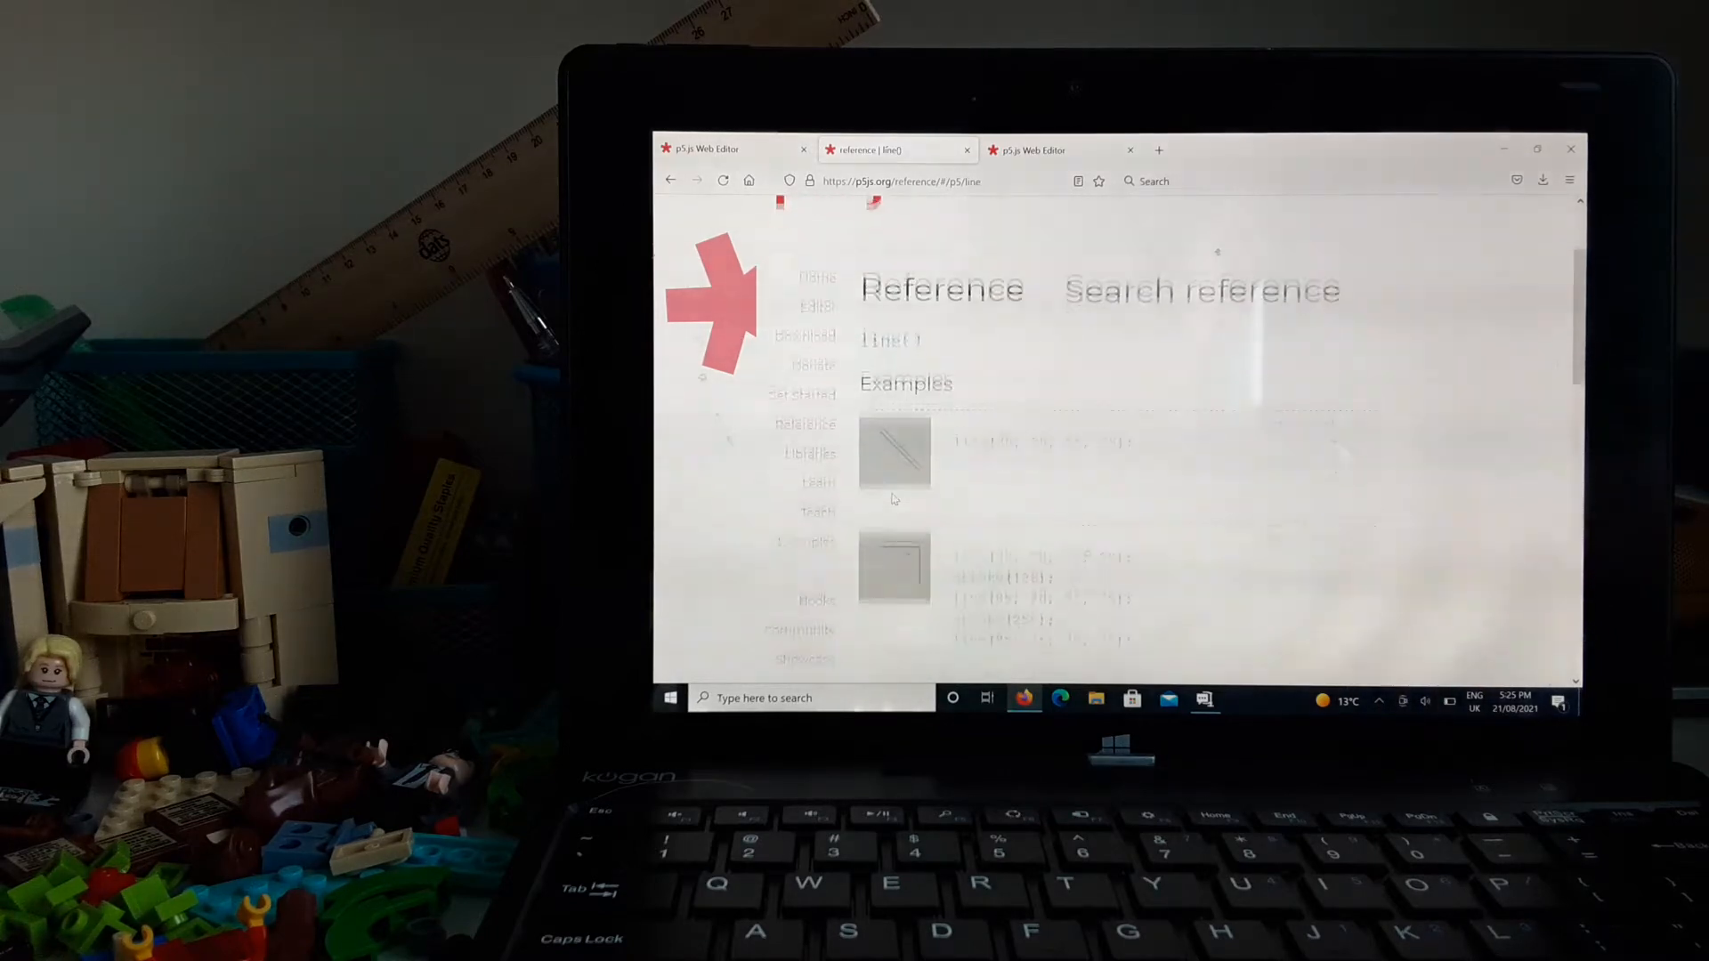
{"action": "scroll", "scroll_direction": "down", "scroll_amount": 3}
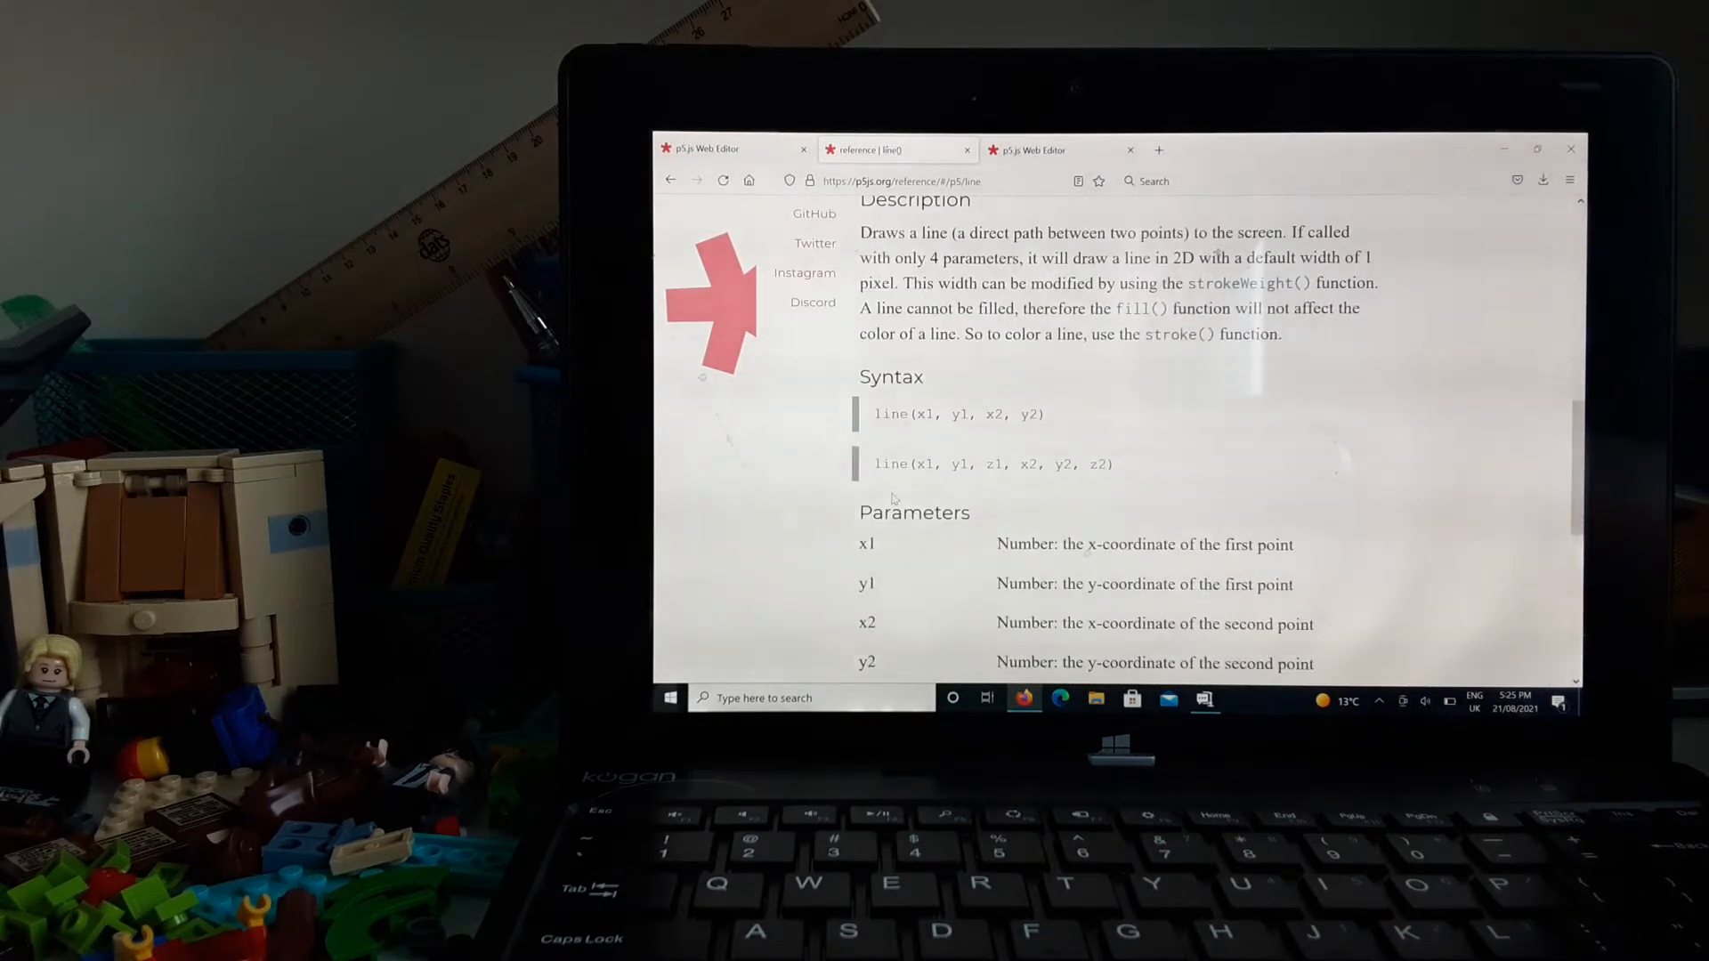
{"action": "scroll", "scroll_direction": "down", "scroll_amount": 3}
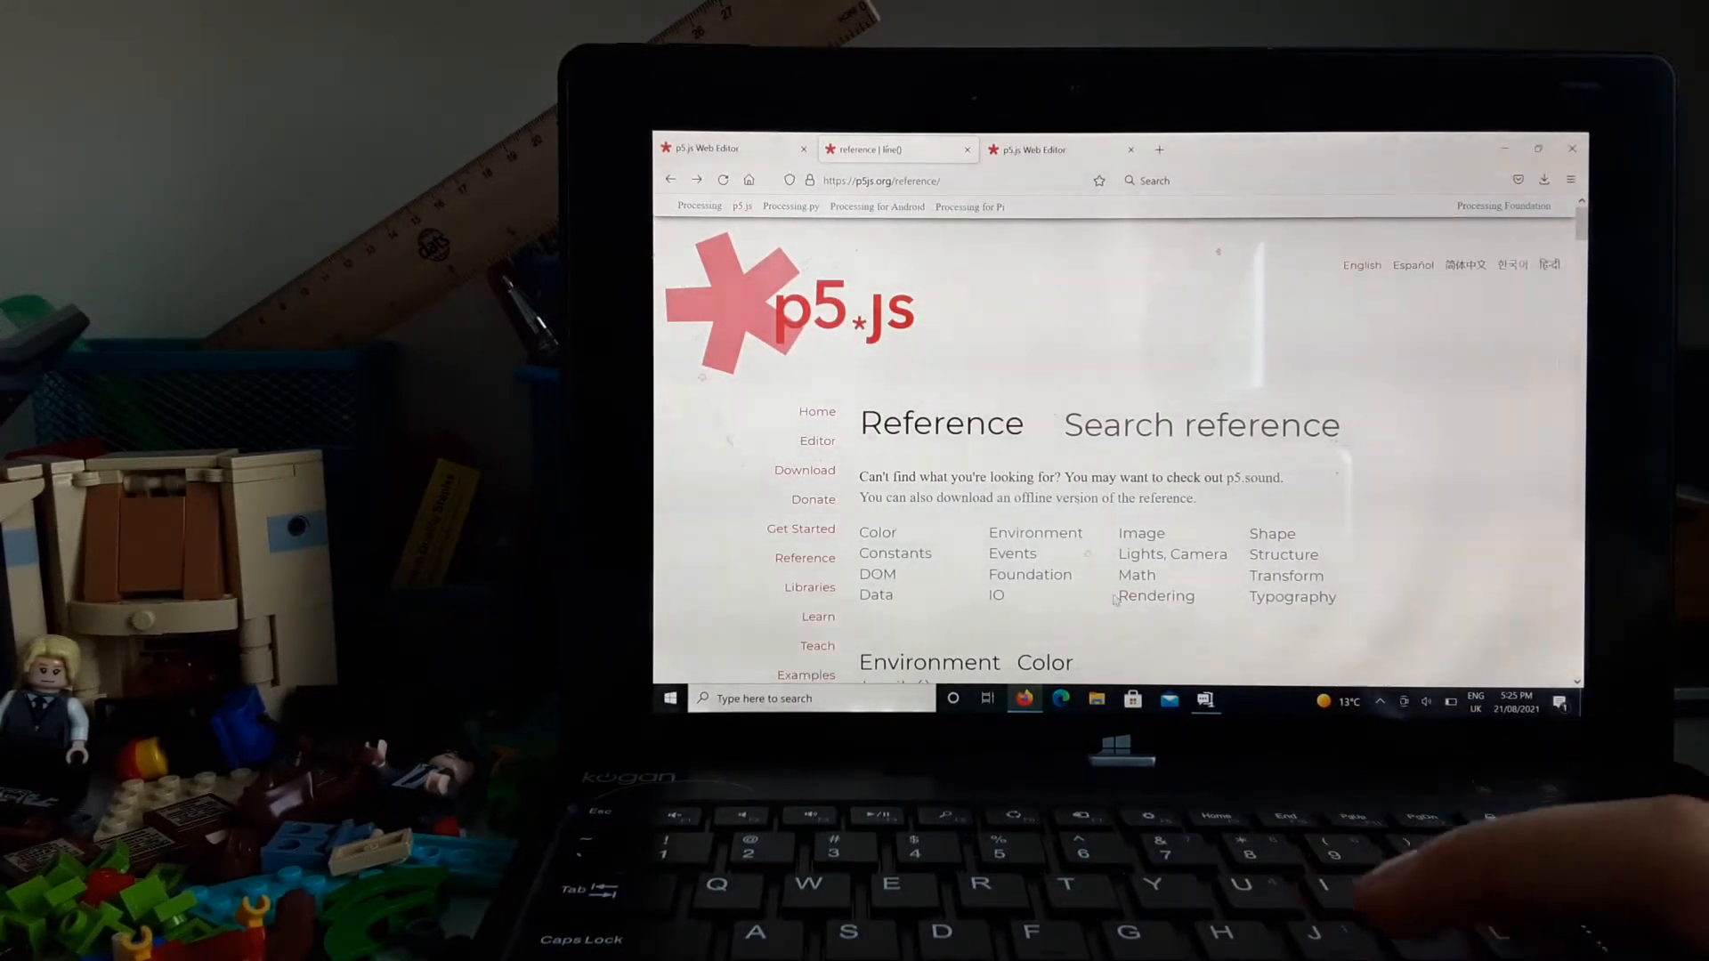
- Search the reference for 'arc' and read the arc() entry down to its example code
{"action": "left_click", "coordinate": [1198, 424]}
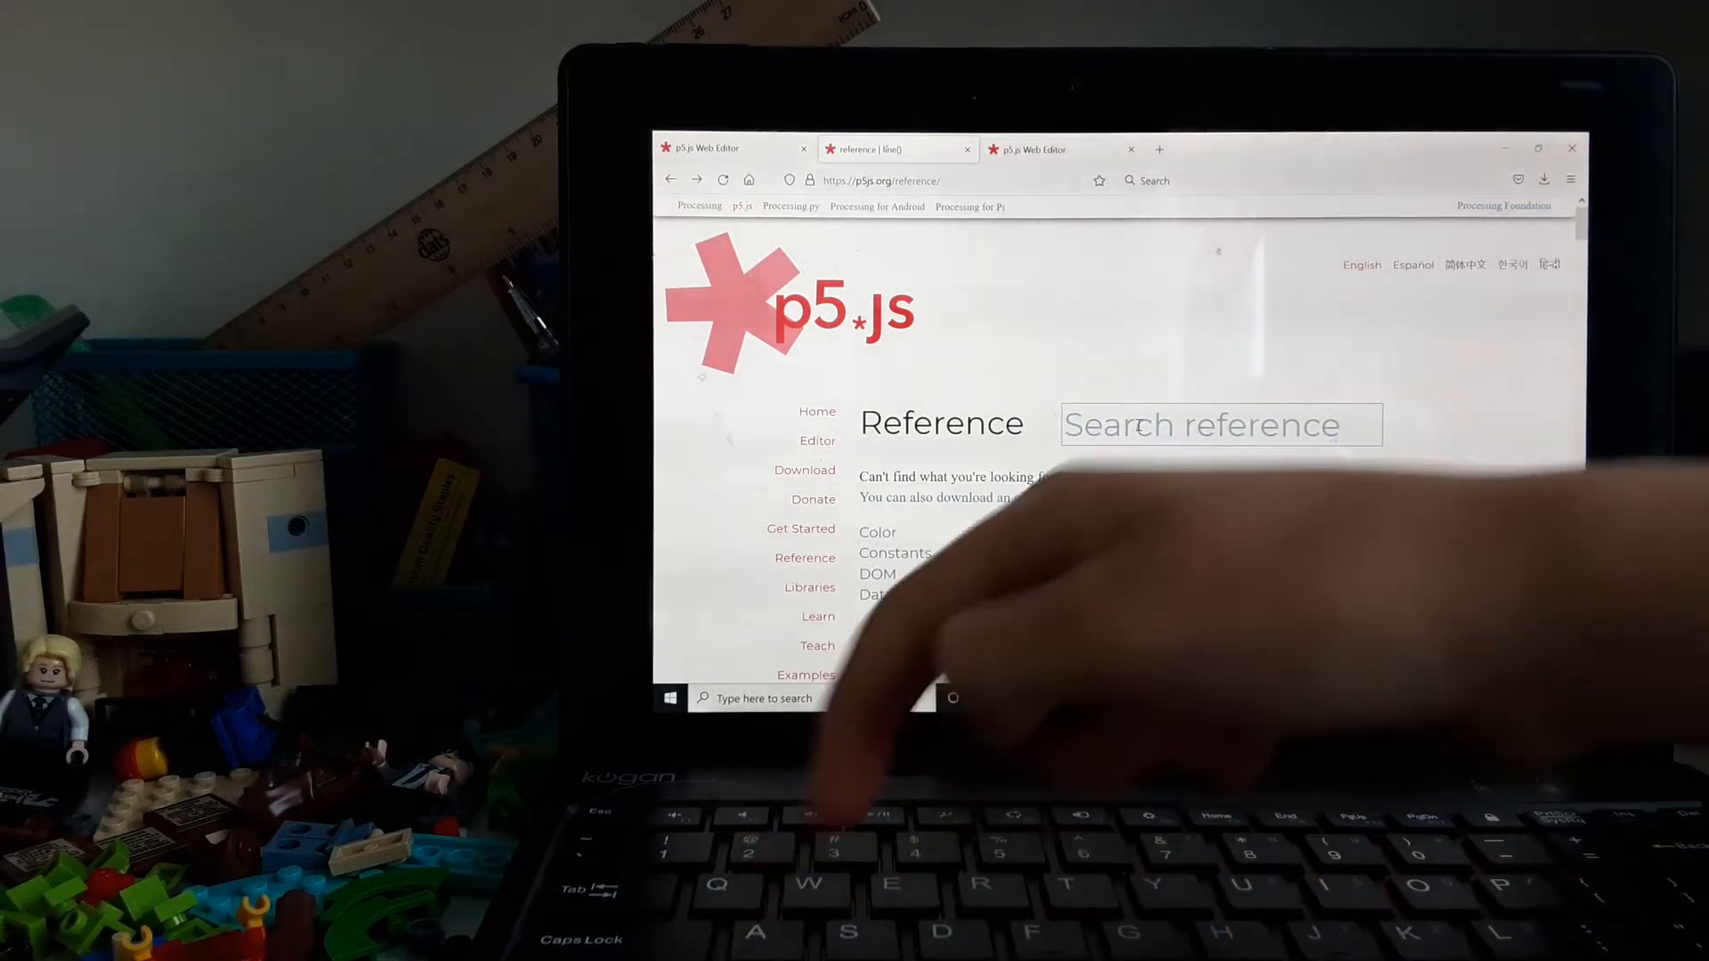
{"action": "type", "text": "ae"}
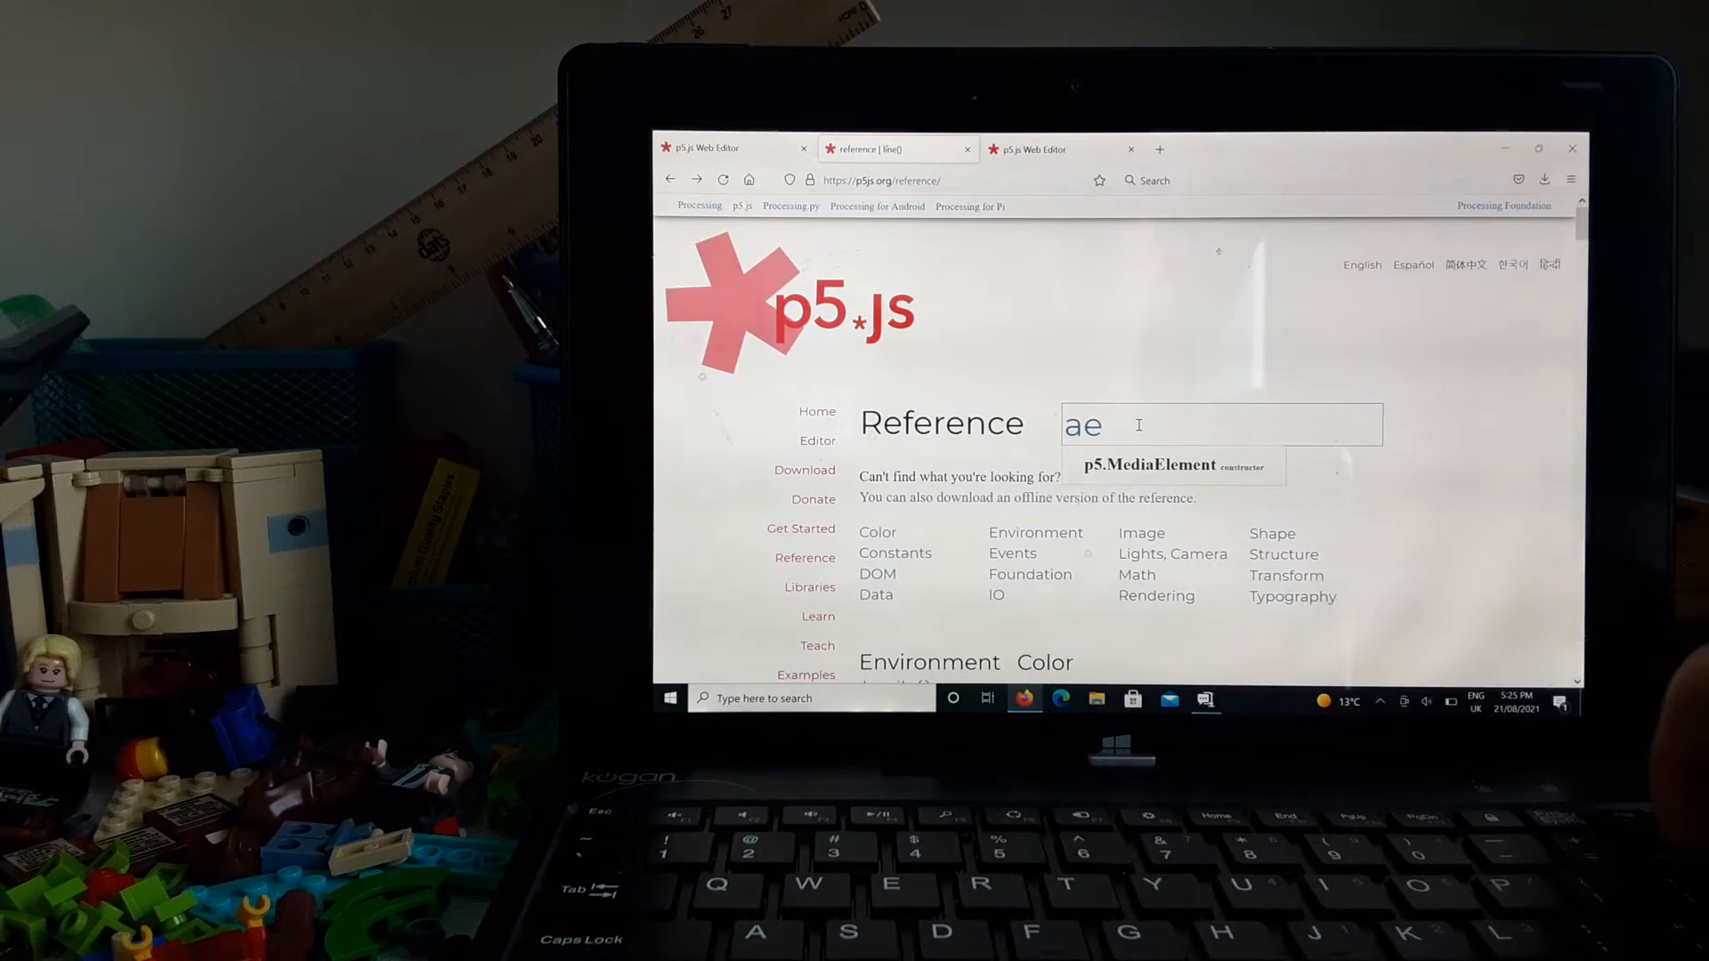
{"action": "type", "text": "r"}
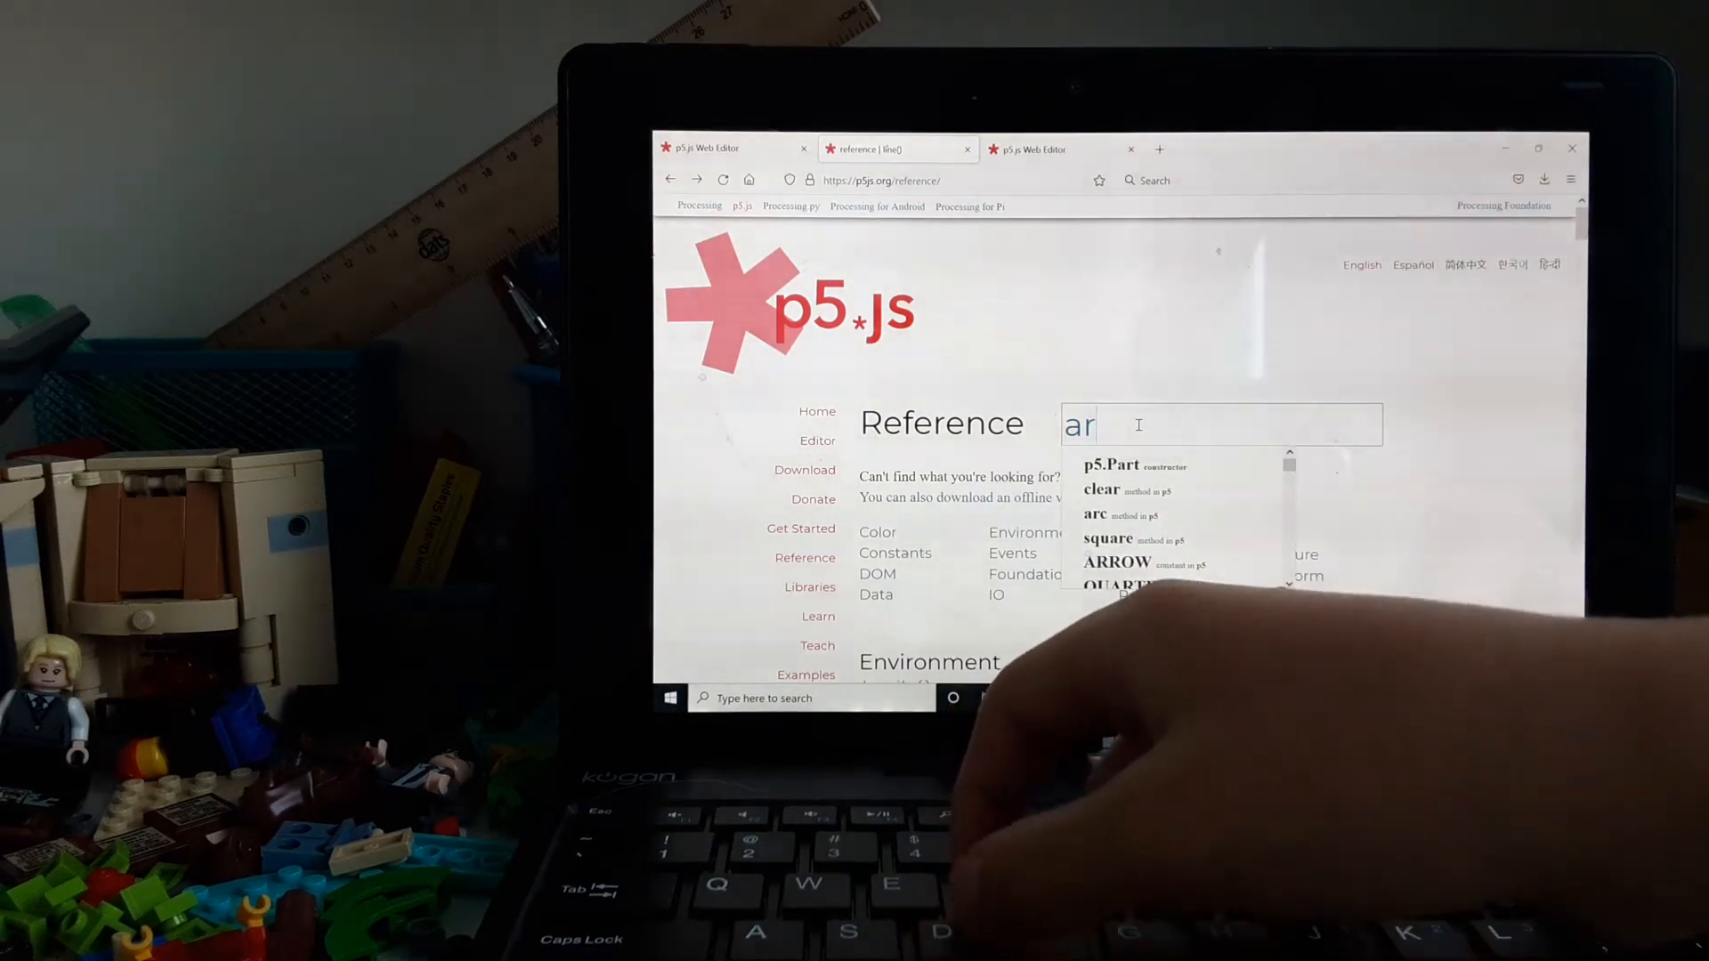
{"action": "left_click", "coordinate": [1095, 513]}
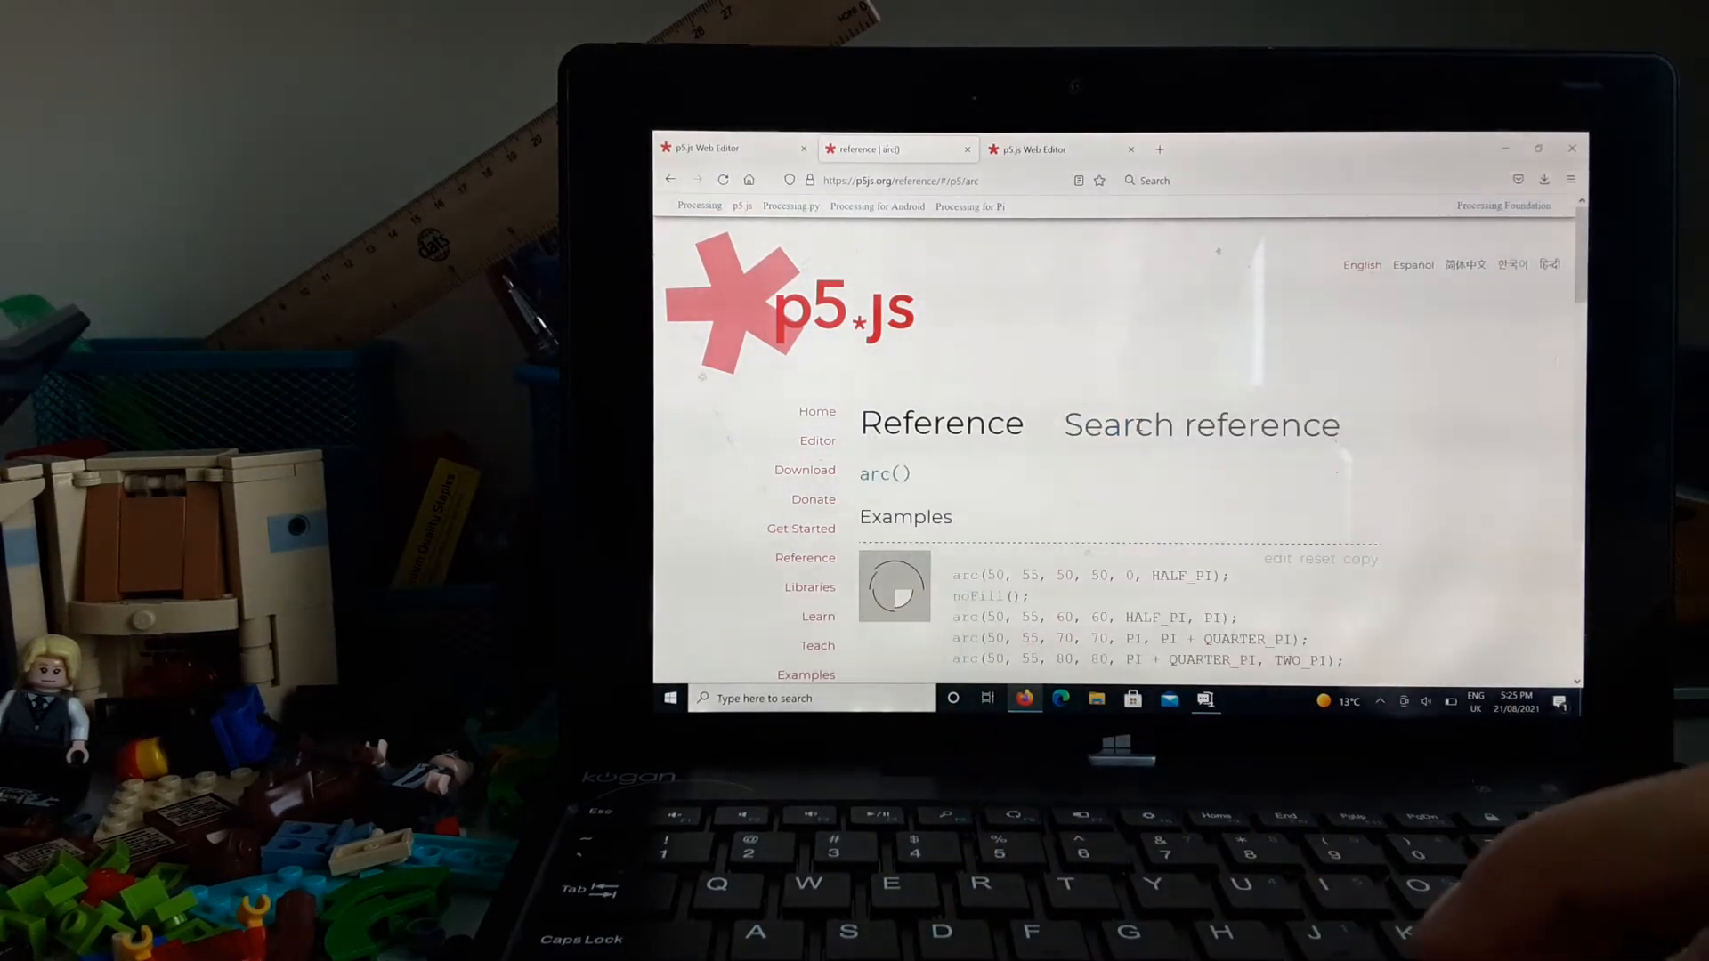
{"action": "scroll", "scroll_direction": "down", "scroll_amount": 3}
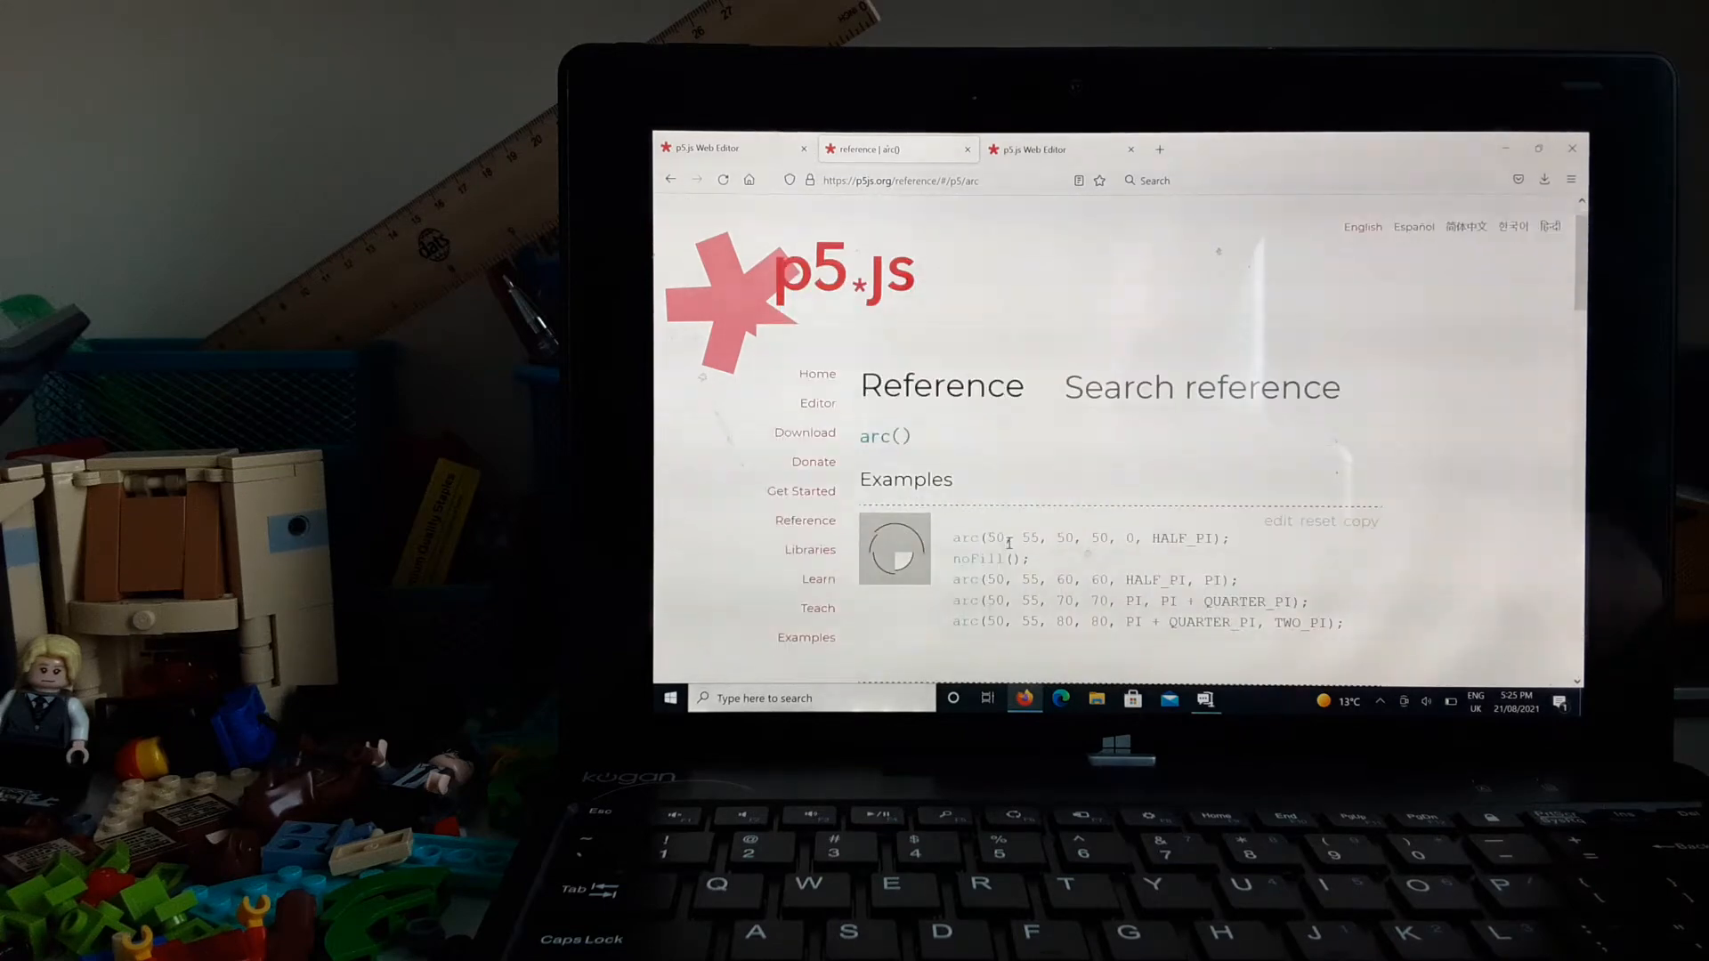
{"action": "scroll", "scroll_direction": "down", "scroll_amount": 3}
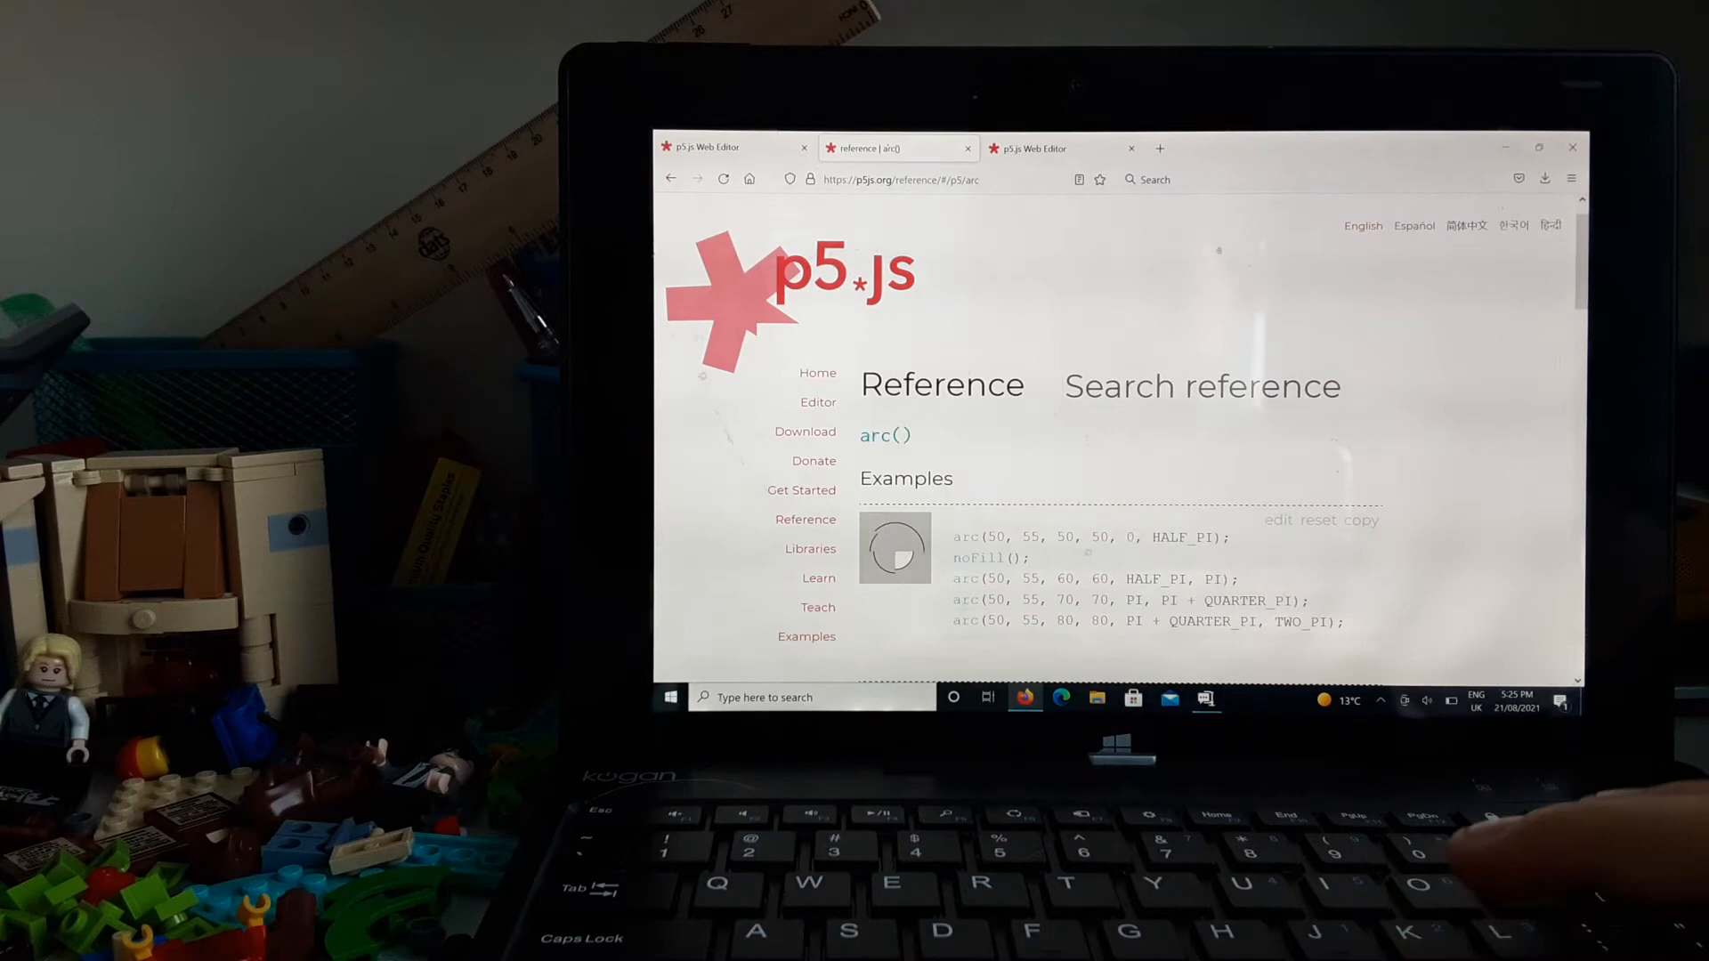
- Search the reference for 'rect' and view the rectMode() entry's CORNER and CORNERS examples
{"action": "left_click", "coordinate": [1200, 386]}
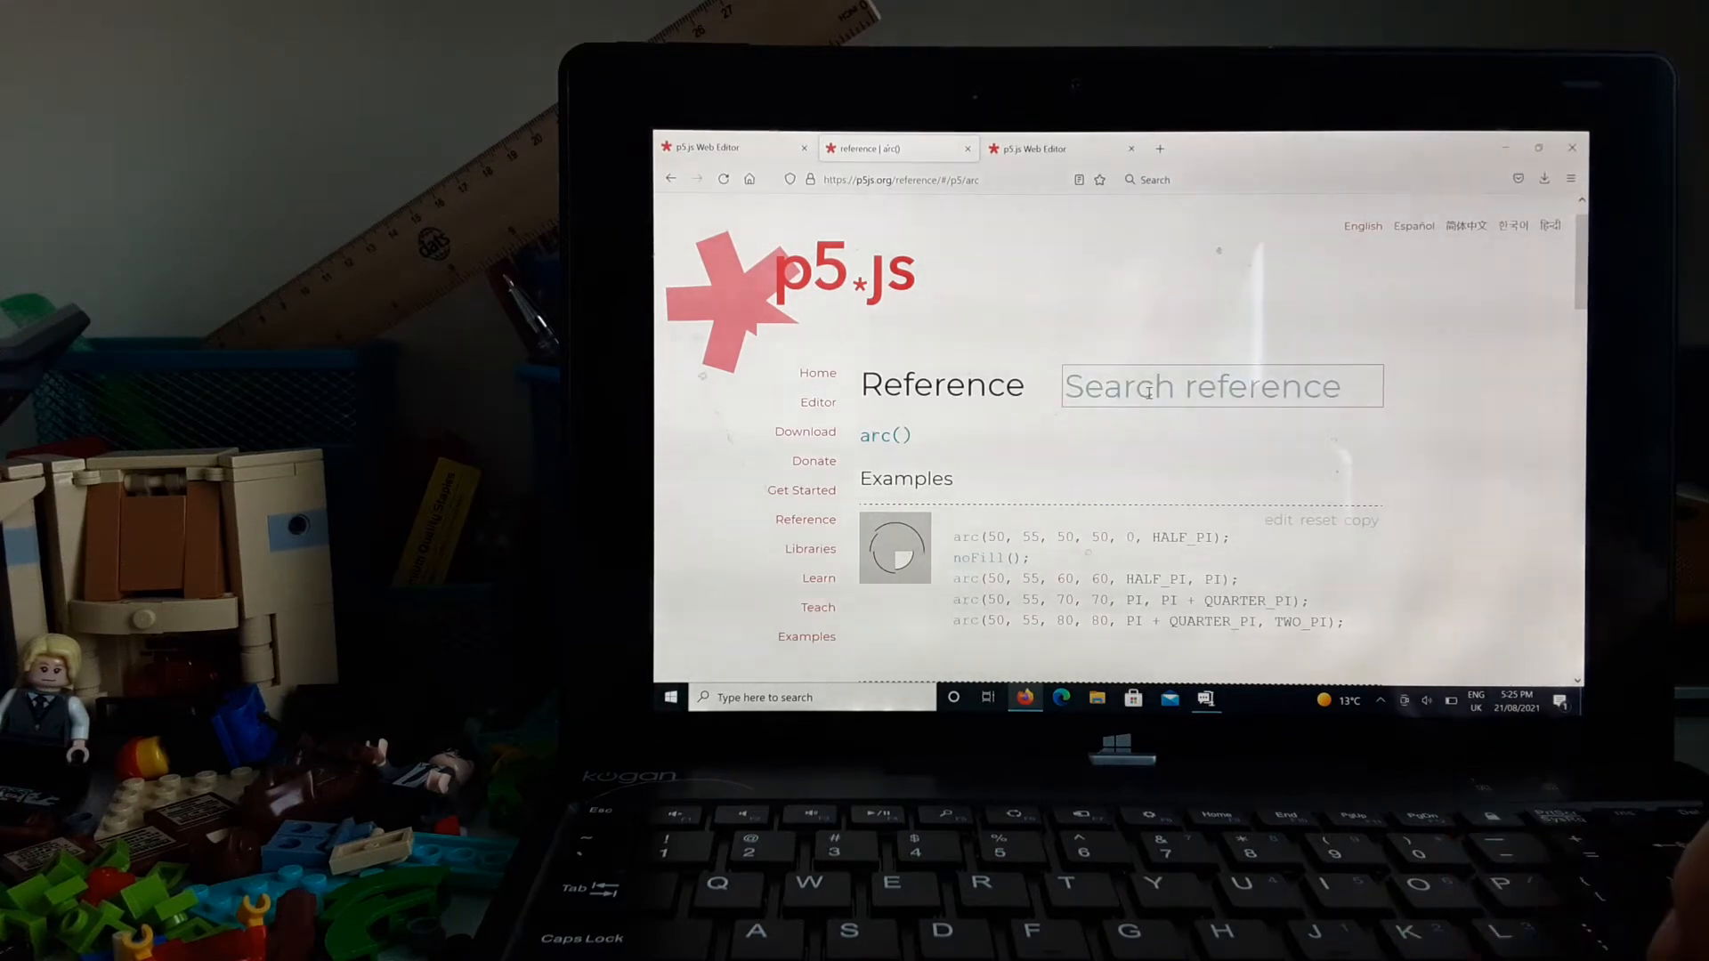
{"action": "type", "text": "p"}
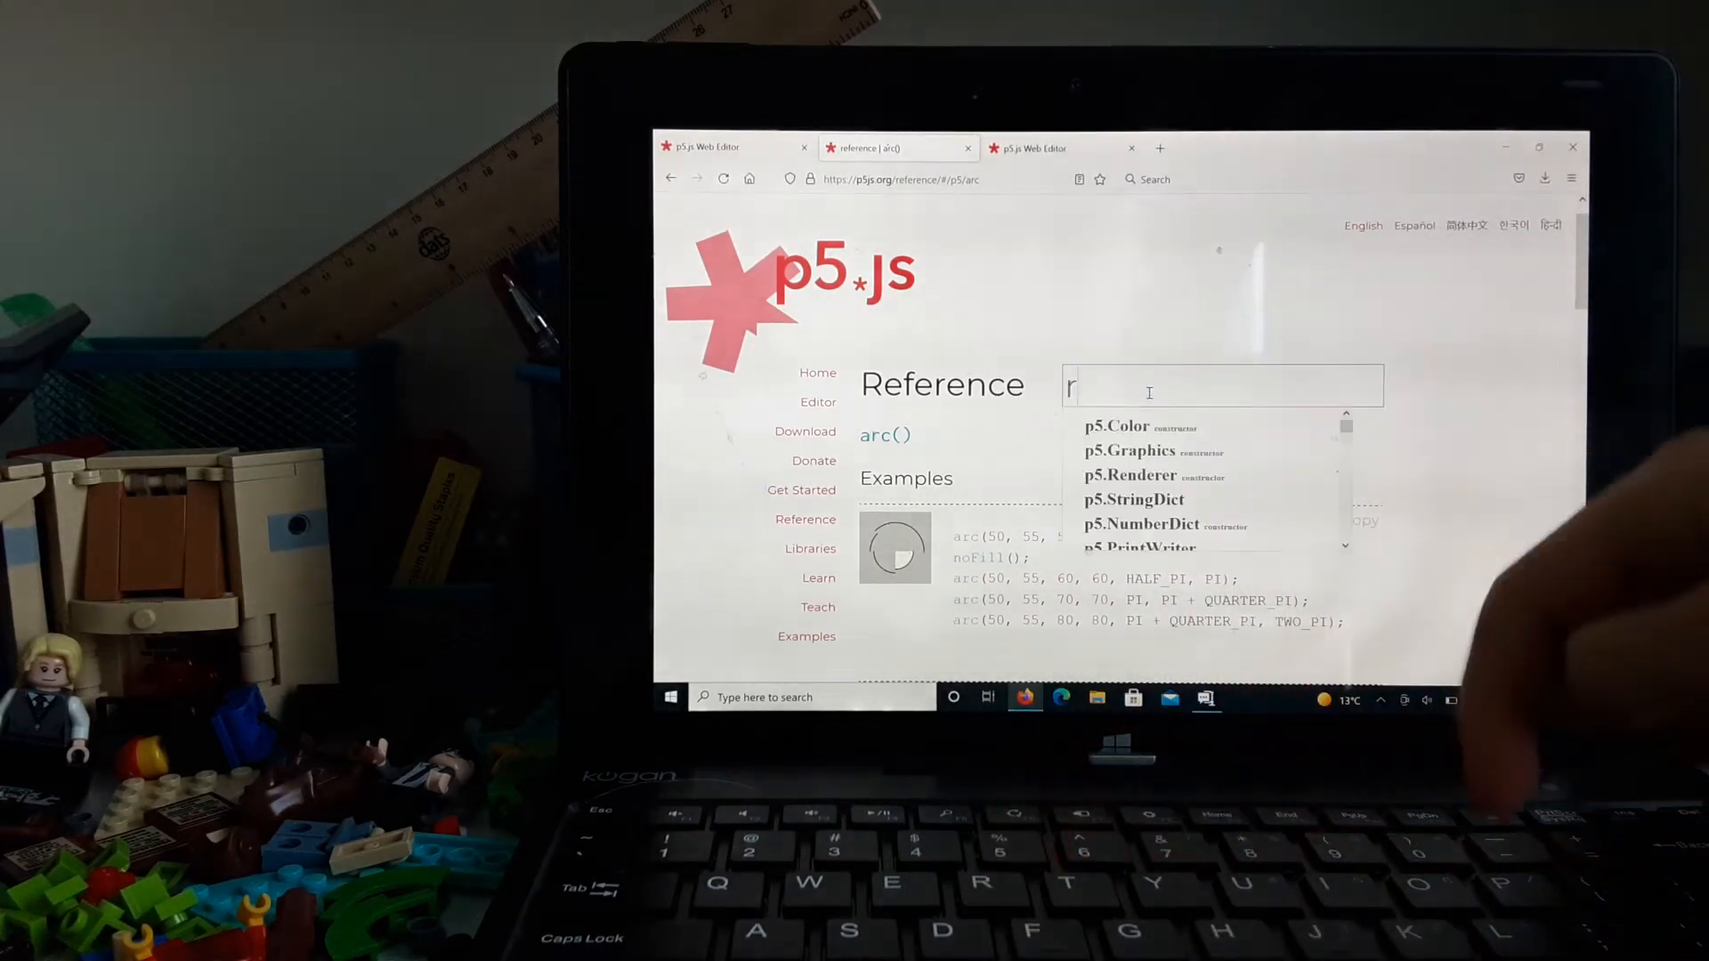
{"action": "type", "text": "ect"}
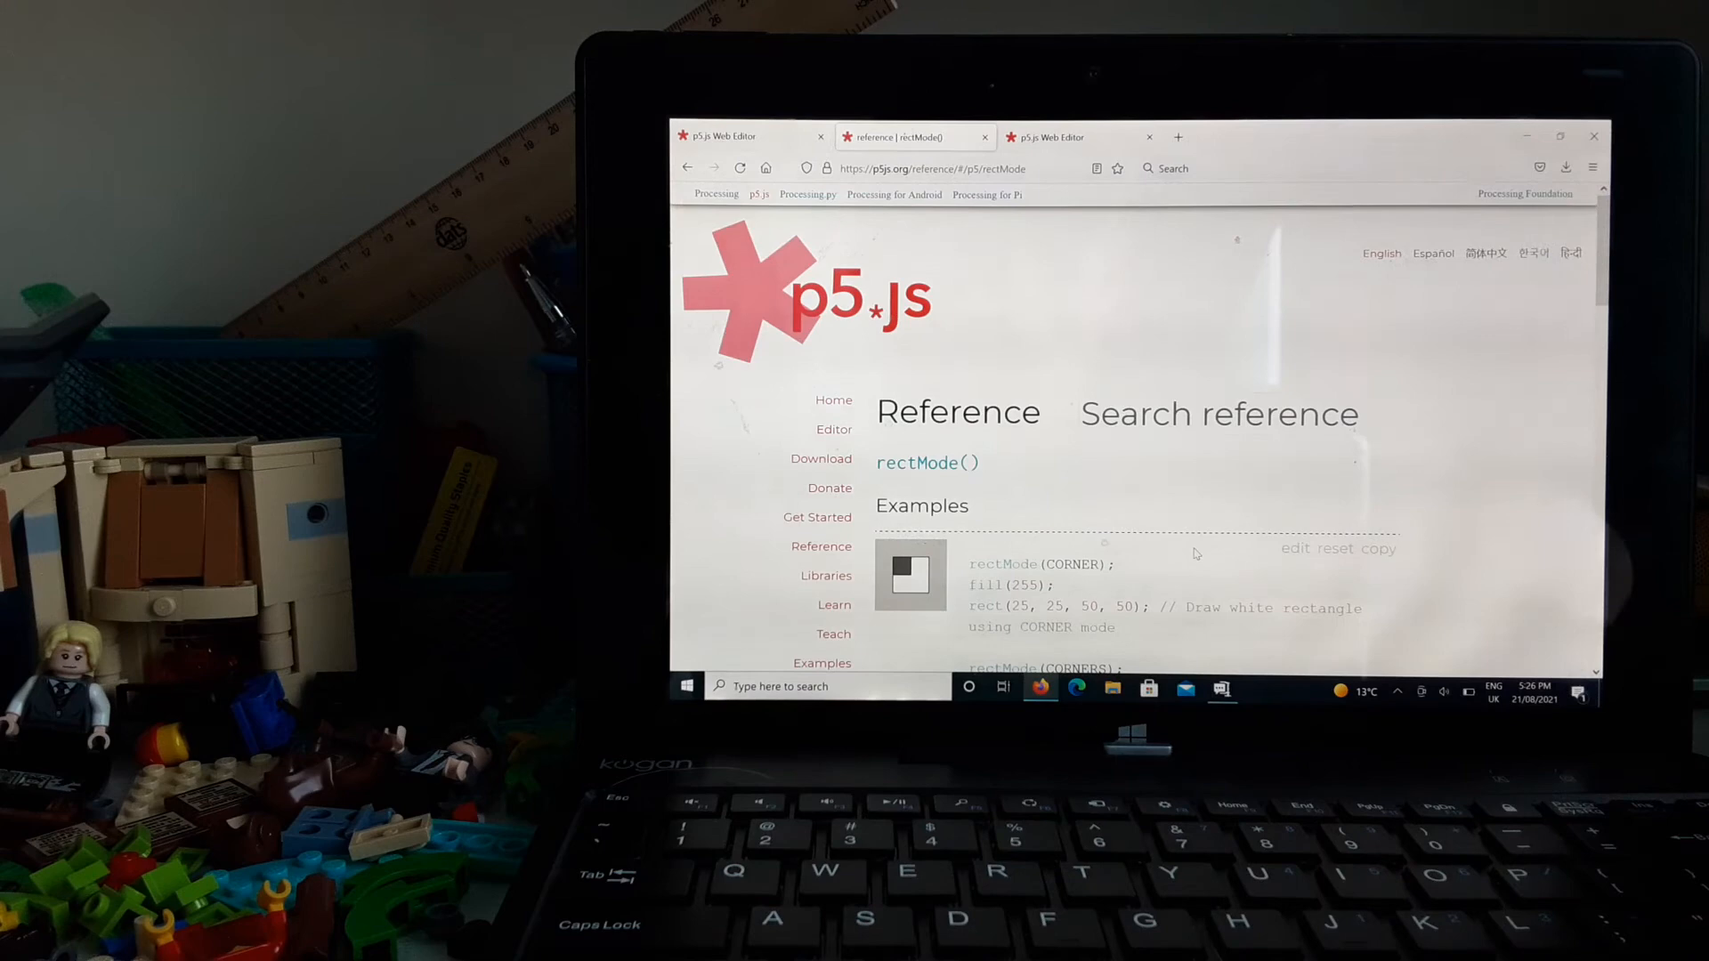
{"action": "scroll", "scroll_direction": "down", "scroll_amount": 3}
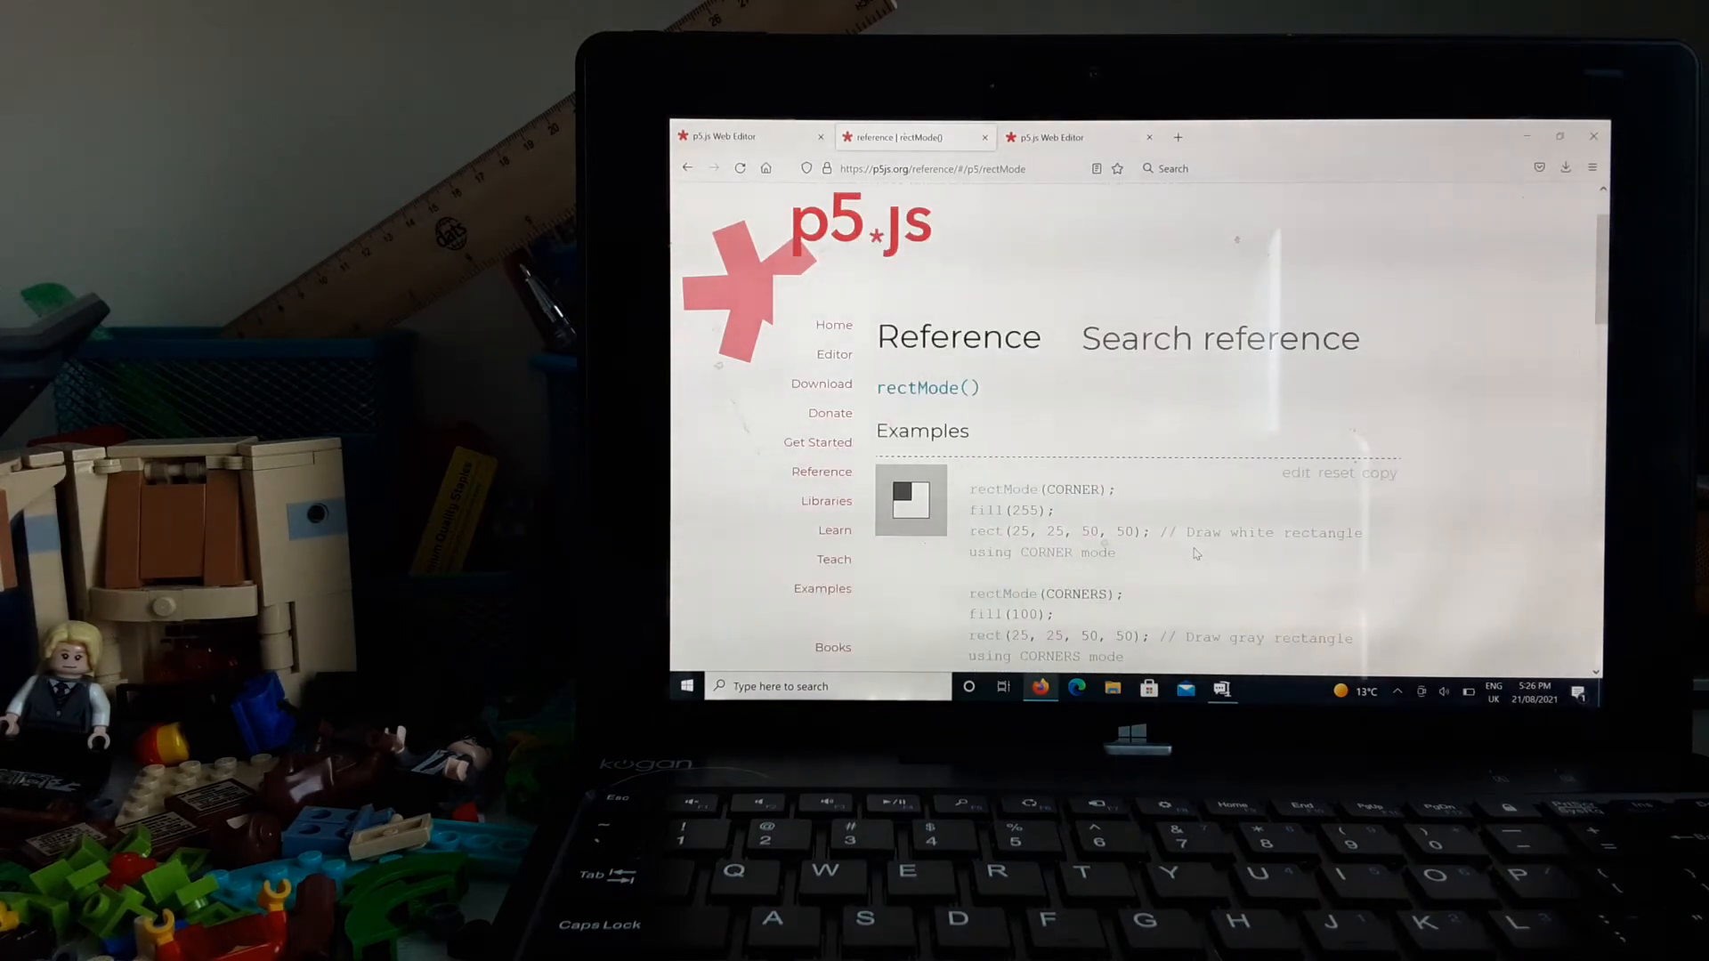